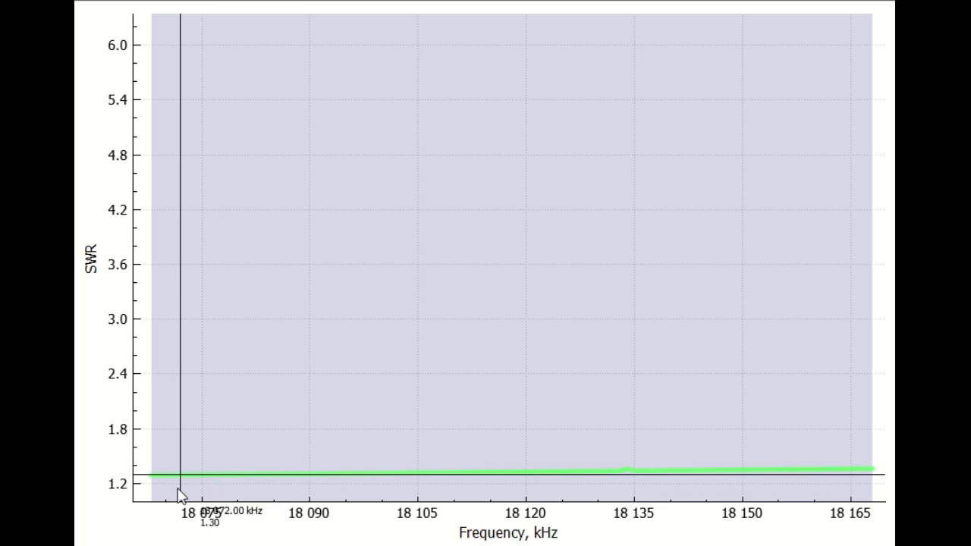
mouse_move(846, 429)
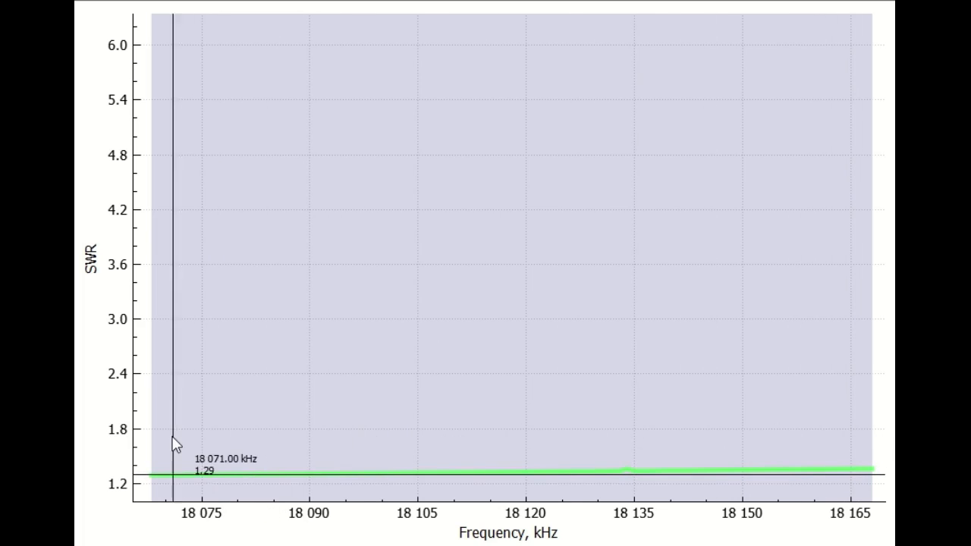
mouse_move(470, 437)
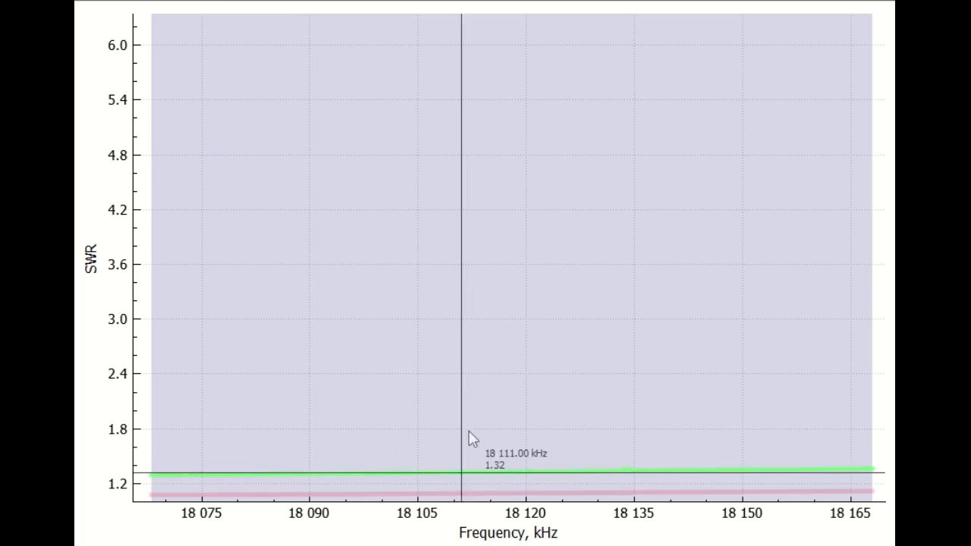
mouse_move(835, 499)
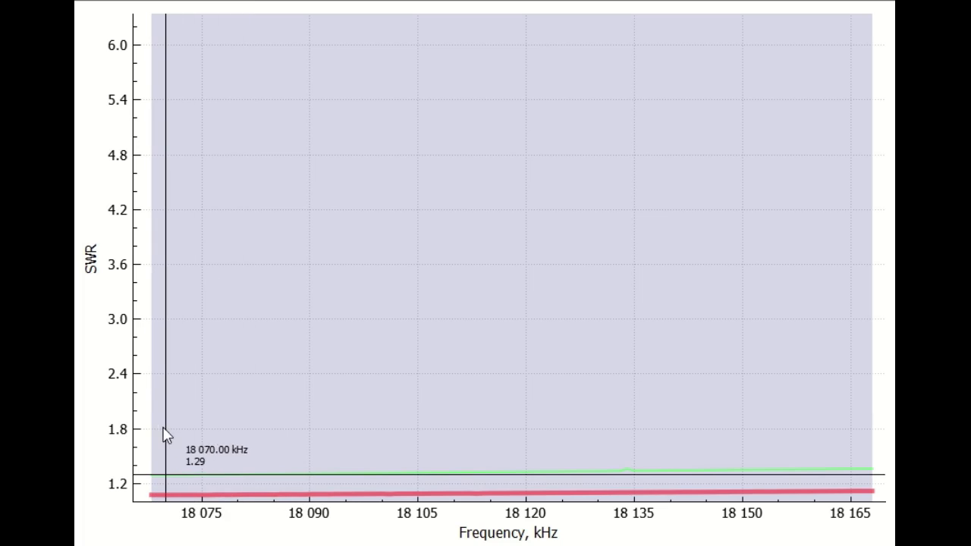
mouse_move(557, 458)
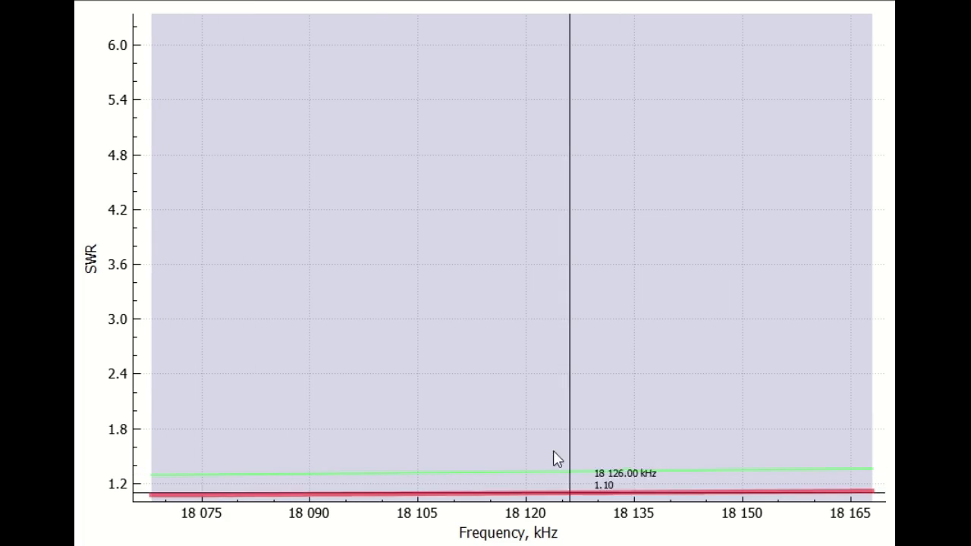
mouse_move(341, 453)
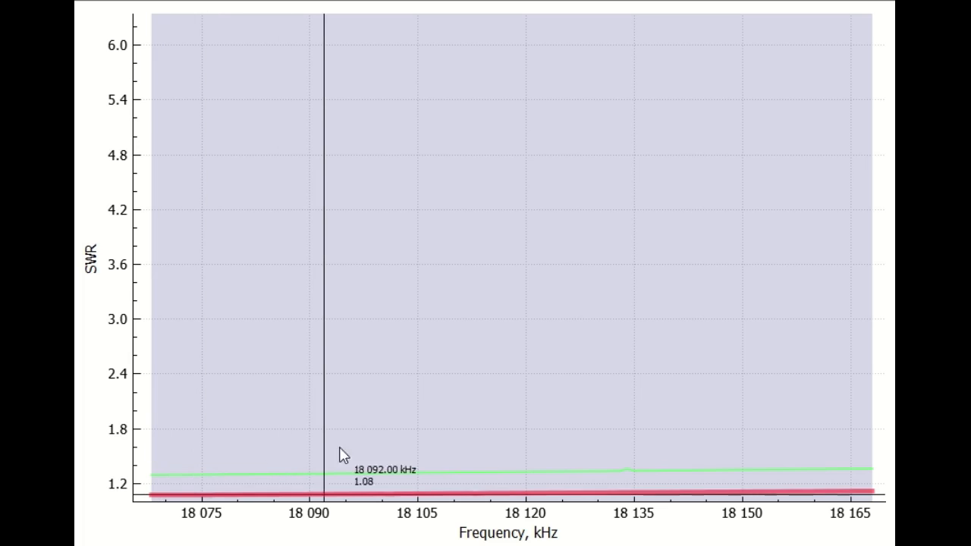
mouse_move(867, 457)
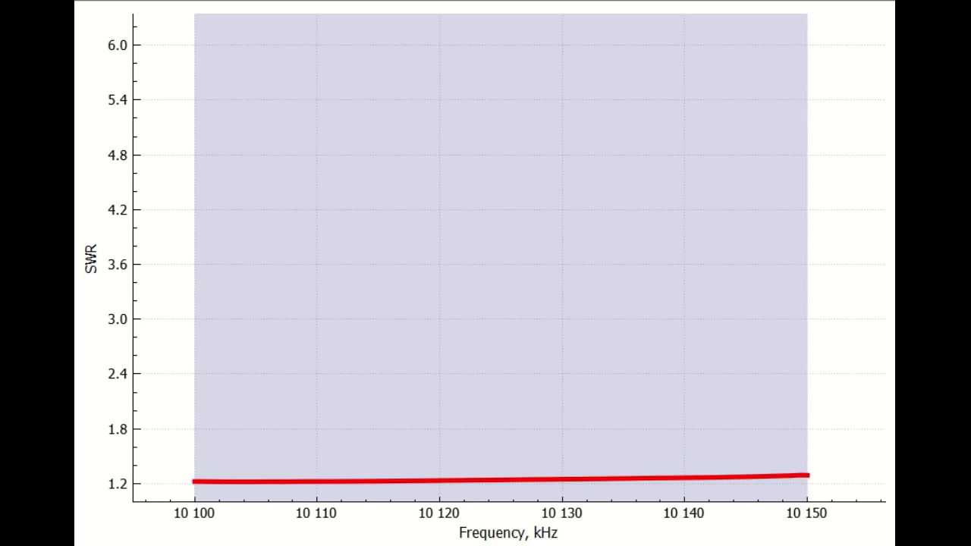
mouse_move(201, 427)
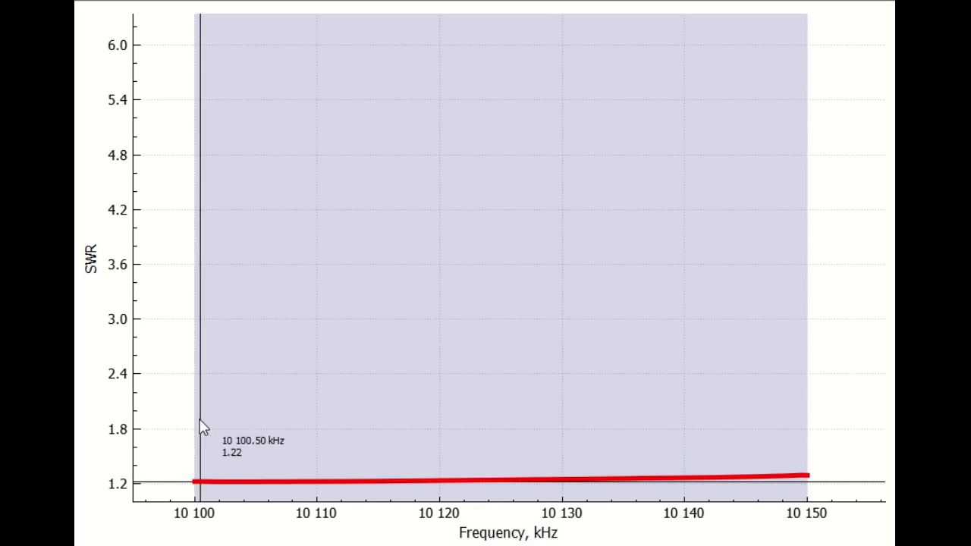
mouse_move(198, 461)
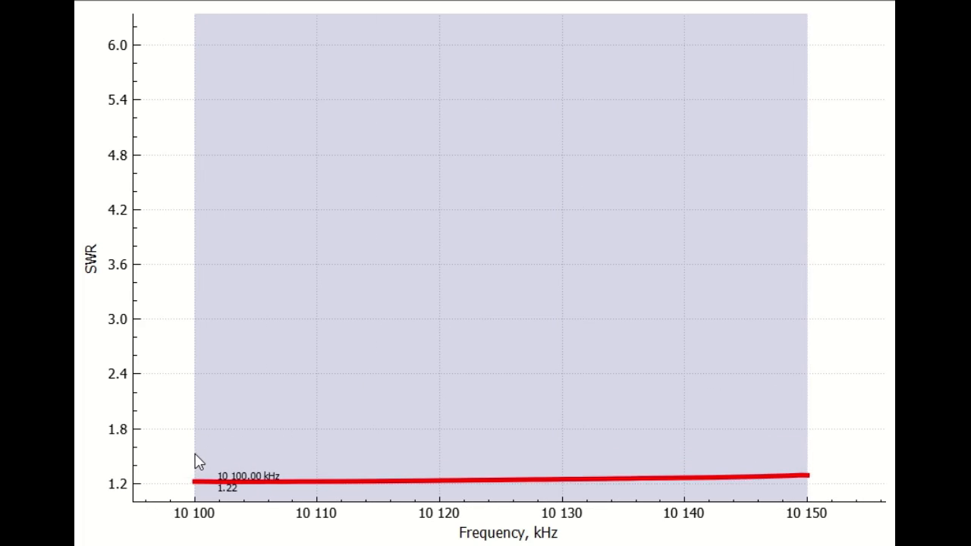
mouse_move(795, 455)
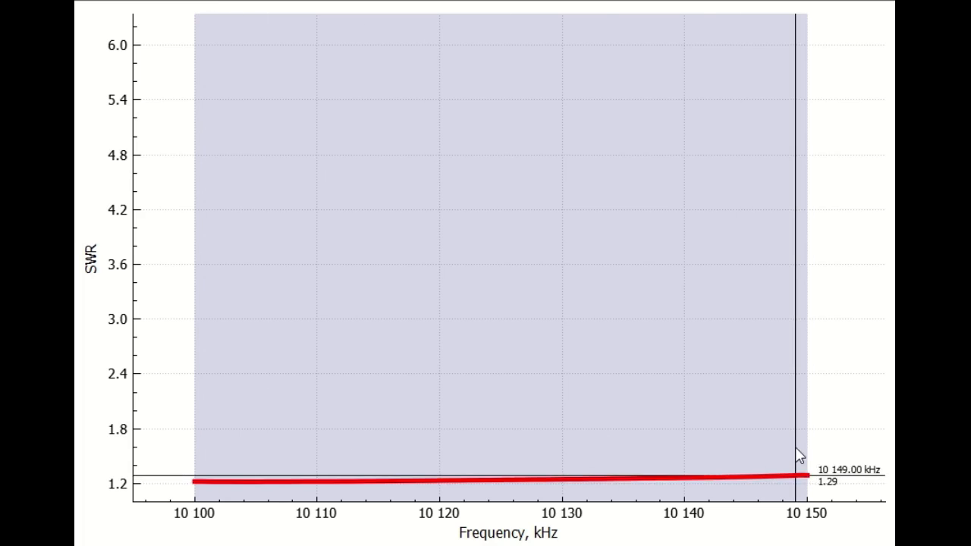
mouse_move(259, 458)
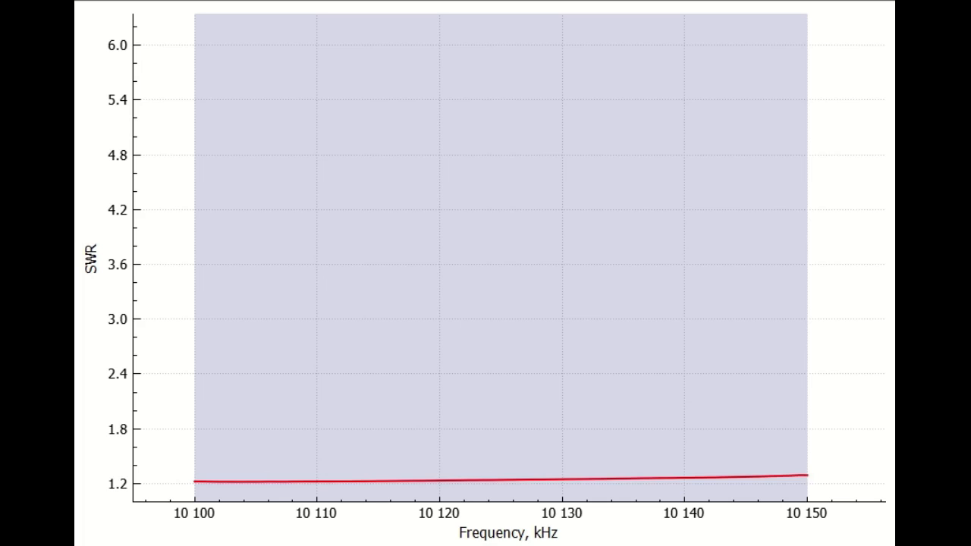
mouse_move(433, 436)
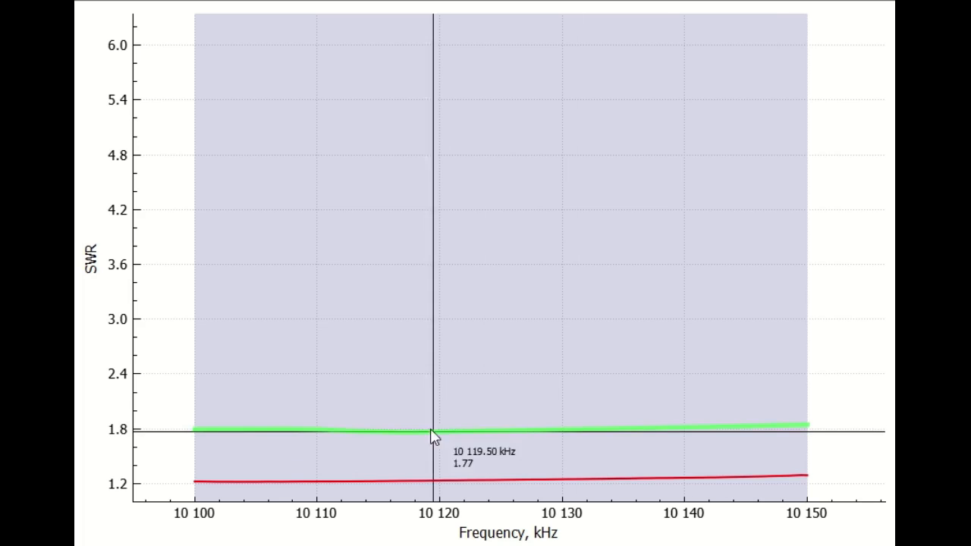
mouse_move(208, 364)
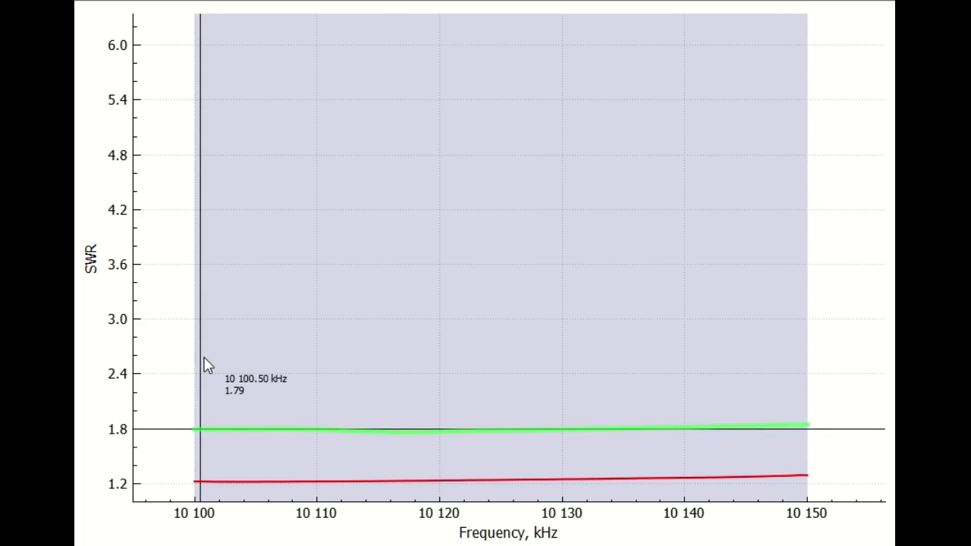
mouse_move(520, 372)
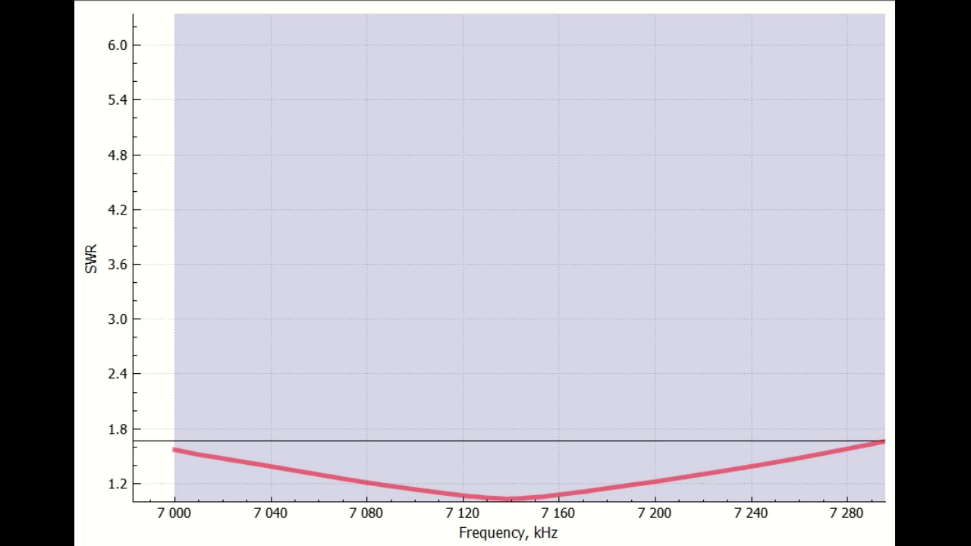
mouse_move(181, 446)
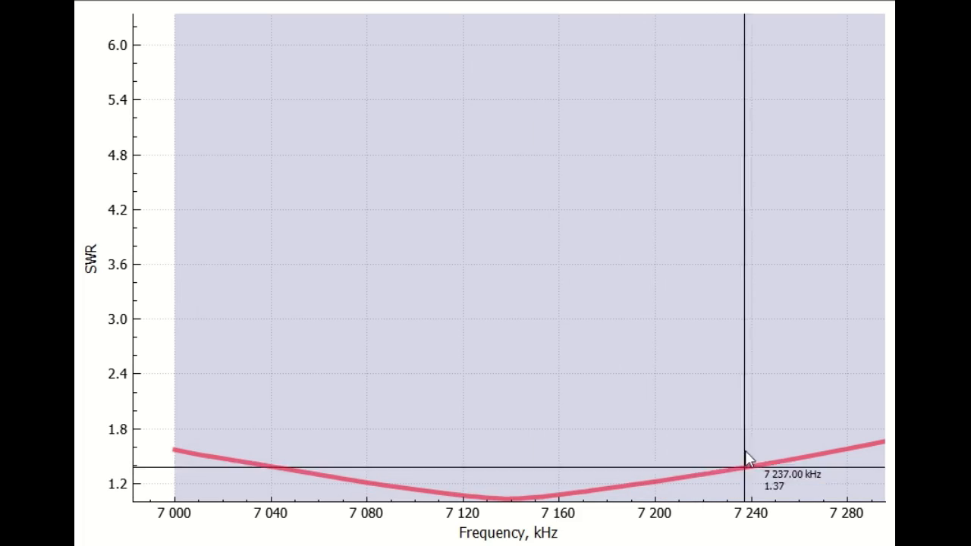
mouse_move(516, 501)
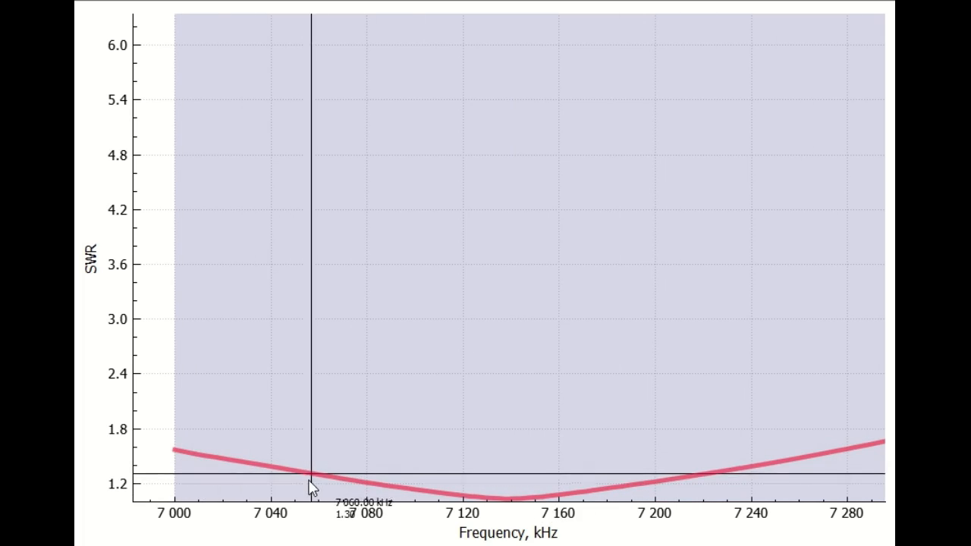
mouse_move(240, 479)
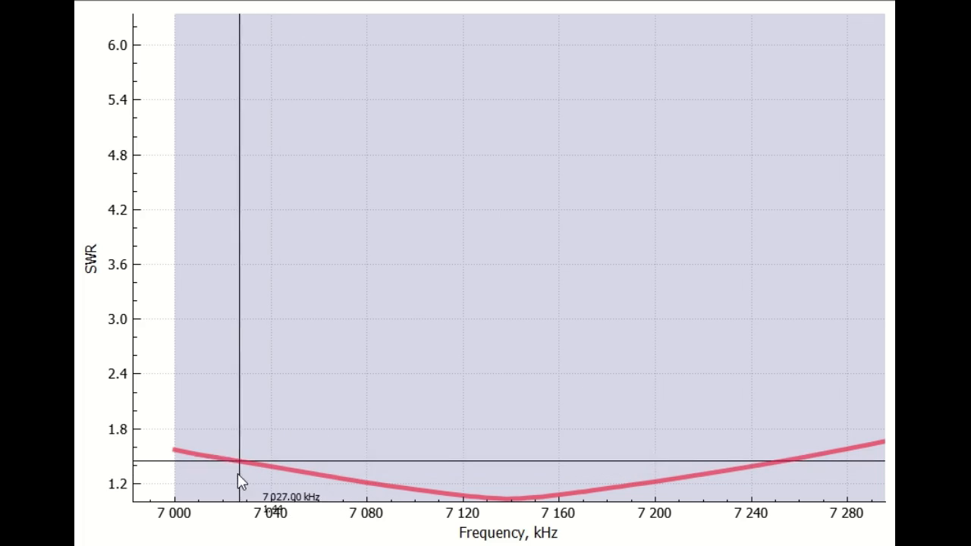
mouse_move(191, 474)
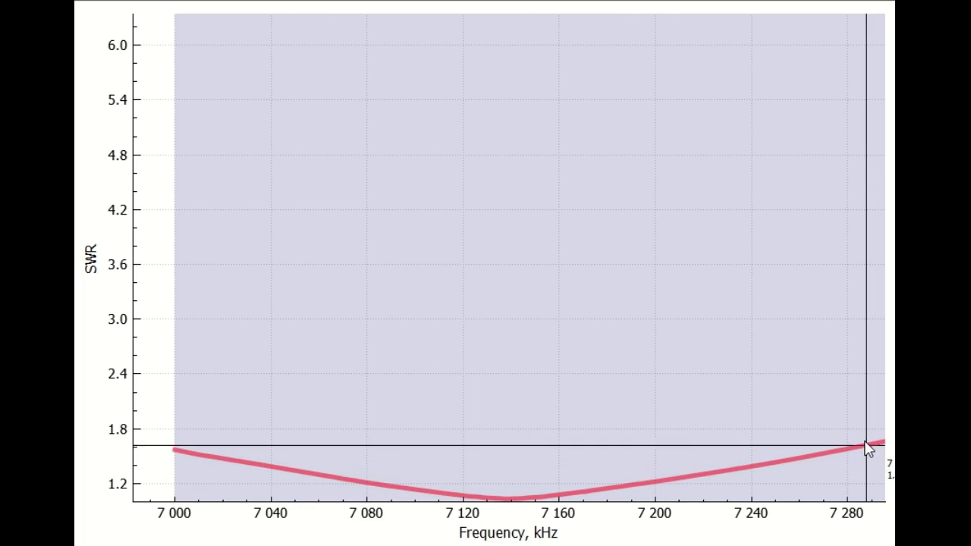
mouse_move(837, 446)
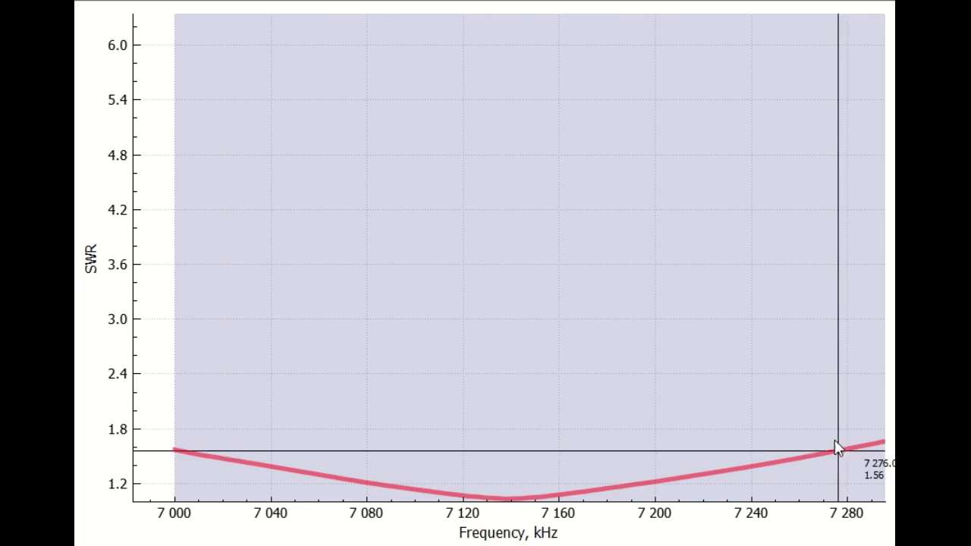
mouse_move(599, 410)
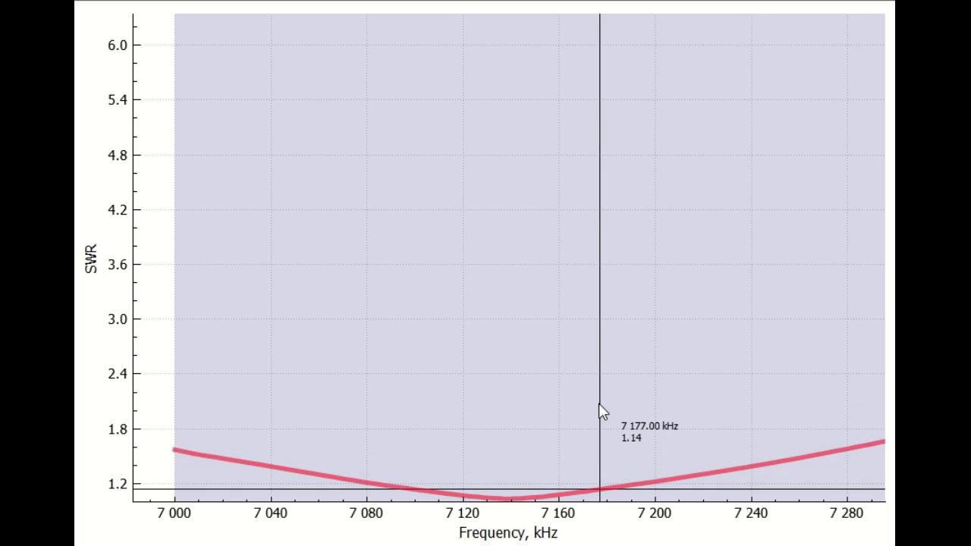
mouse_move(700, 399)
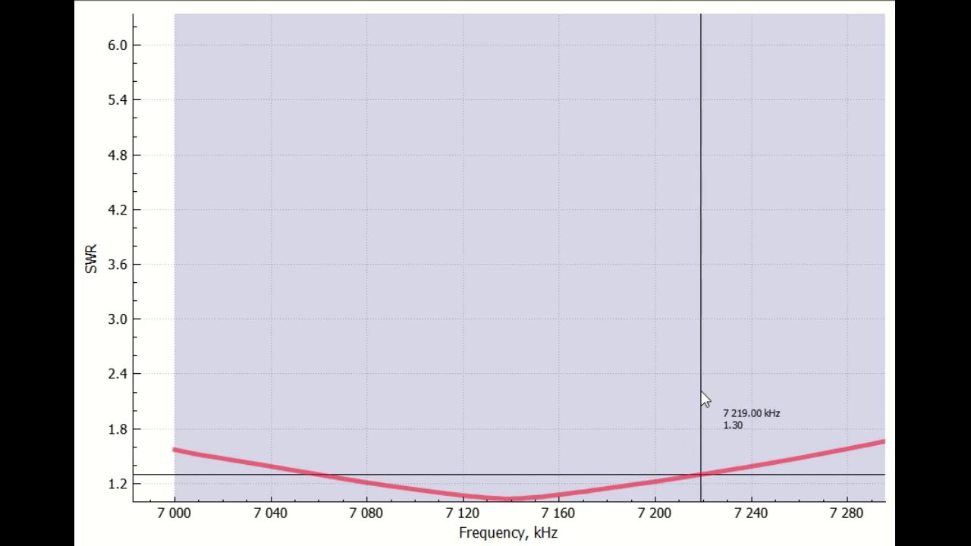